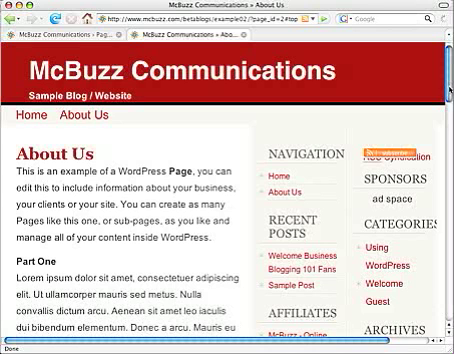
Scroll down the page, jump back to the top, then open wp-content's themes folder in Fetch
scroll("down", 3)
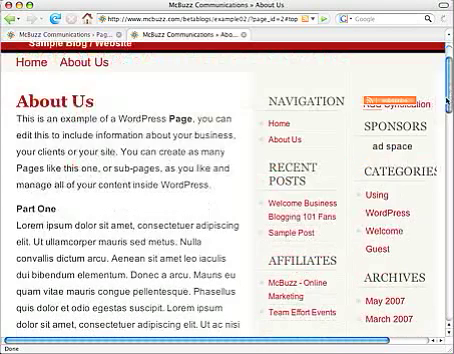
scroll("down", 3)
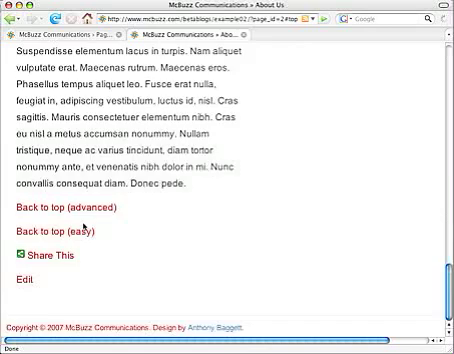
scroll("down", 3)
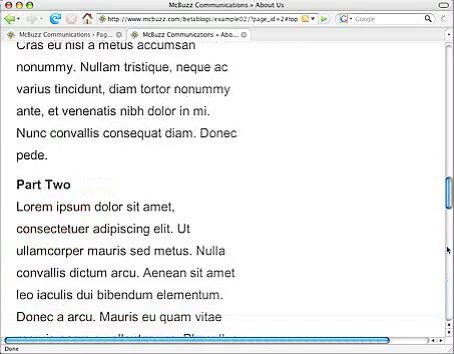
scroll("down", 3)
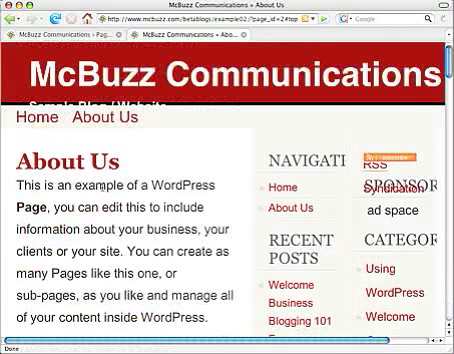
scroll("down", 3)
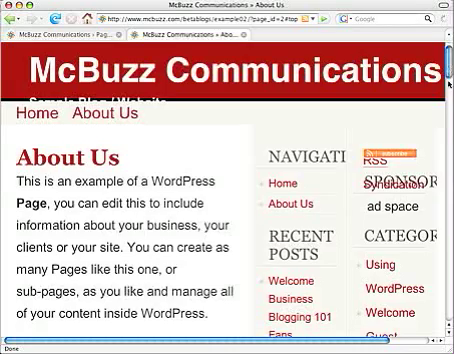
scroll("down", 3)
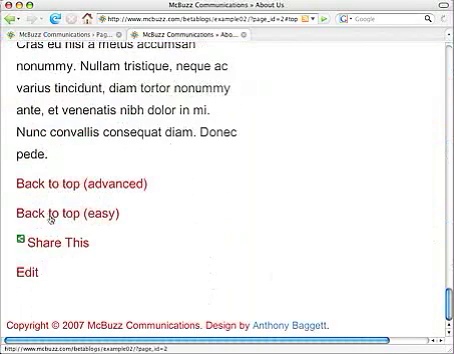
left_click(67, 213)
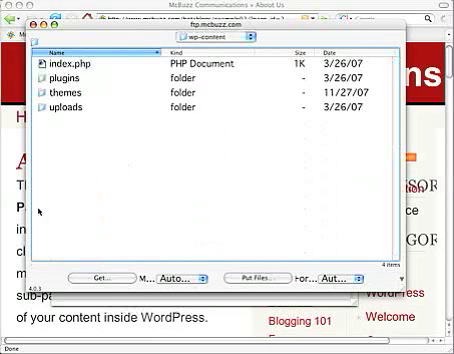
left_click(68, 91)
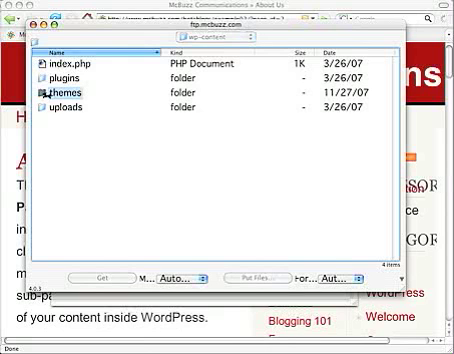
double_click(70, 91)
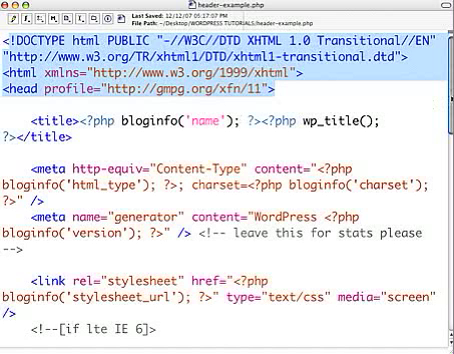
scroll("down", 3)
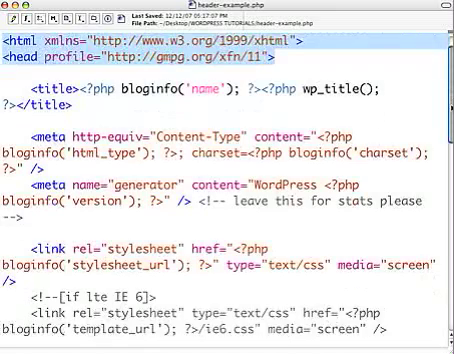
scroll("down", 3)
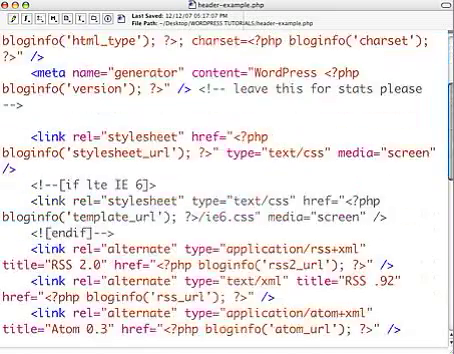
scroll("down", 3)
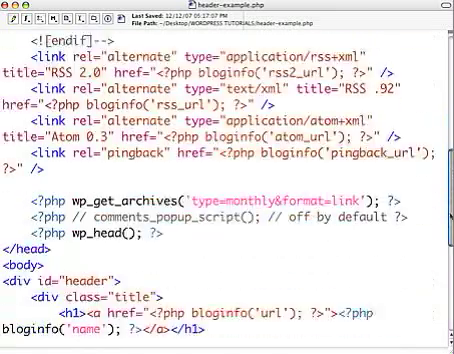
scroll("down", 3)
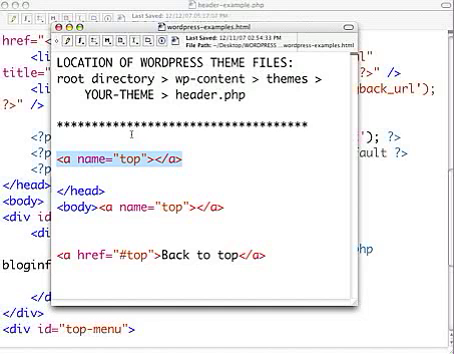
mouse_move(185, 154)
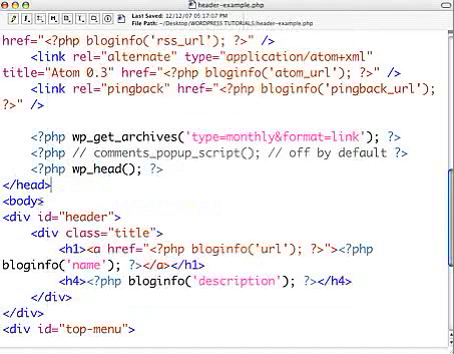
type("<a name=\"top\"></a>")
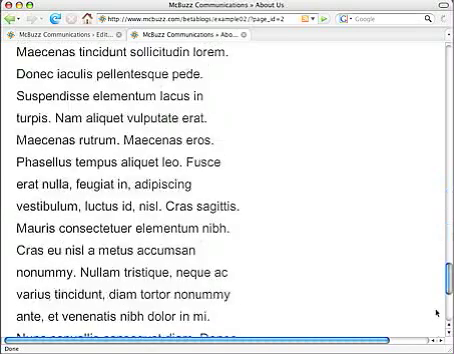
Scroll down through the About Us page's long body text
scroll("down", 3)
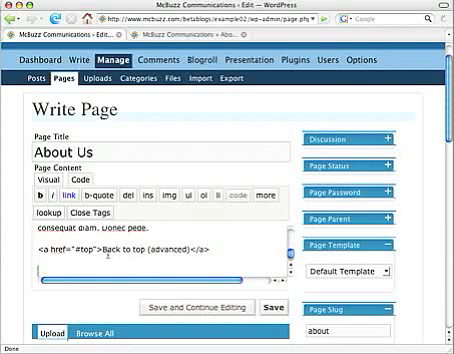
Add the link <a href="#top">Back to top</a> to the About Us page content
type("<a href=\"#top\">Back to top</a>")
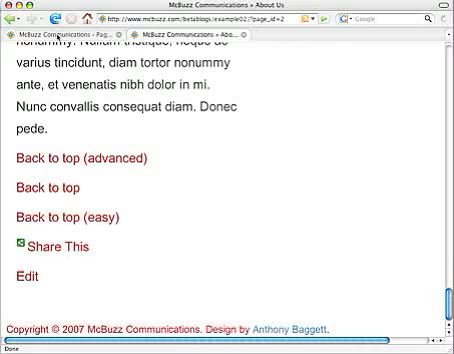
mouse_move(95, 191)
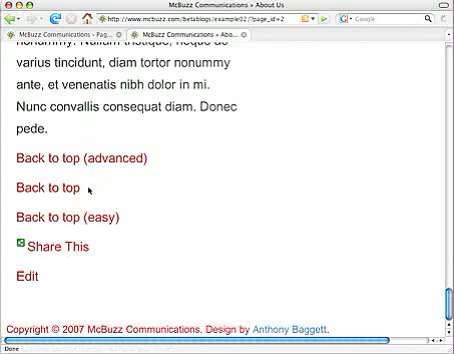